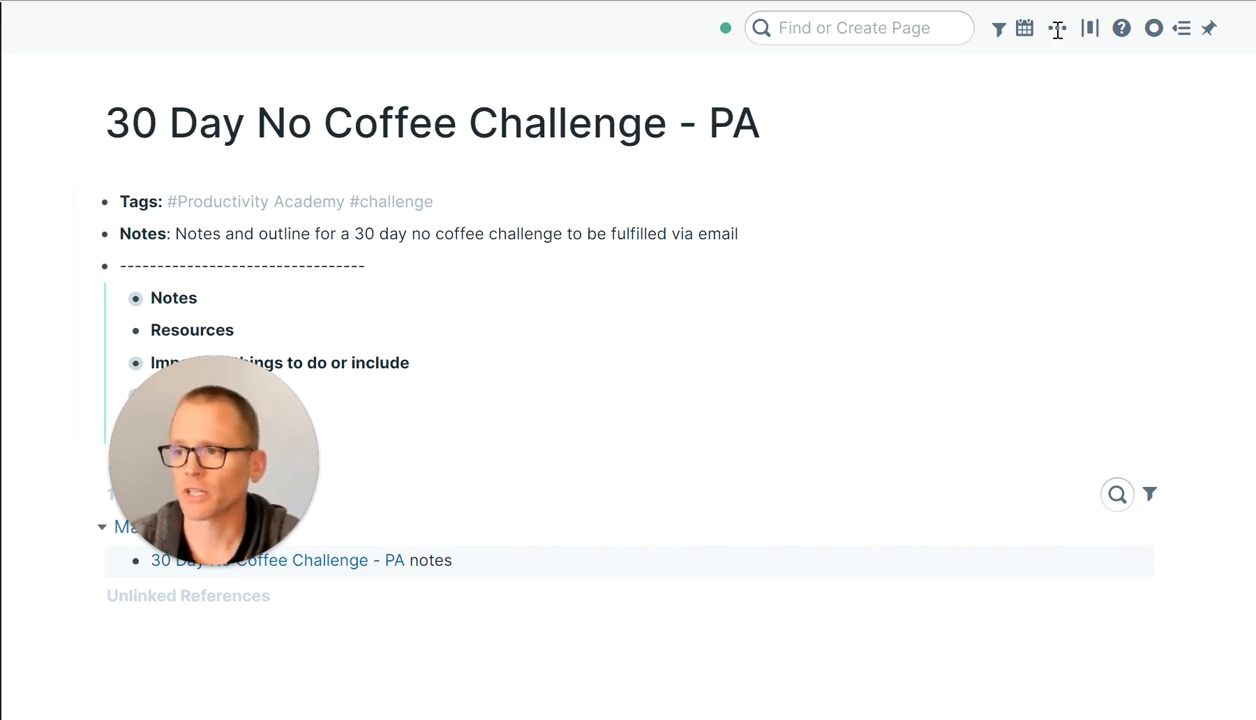
# Bring up the page's More options menu from the top toolbar
pyautogui.click(1056, 28)
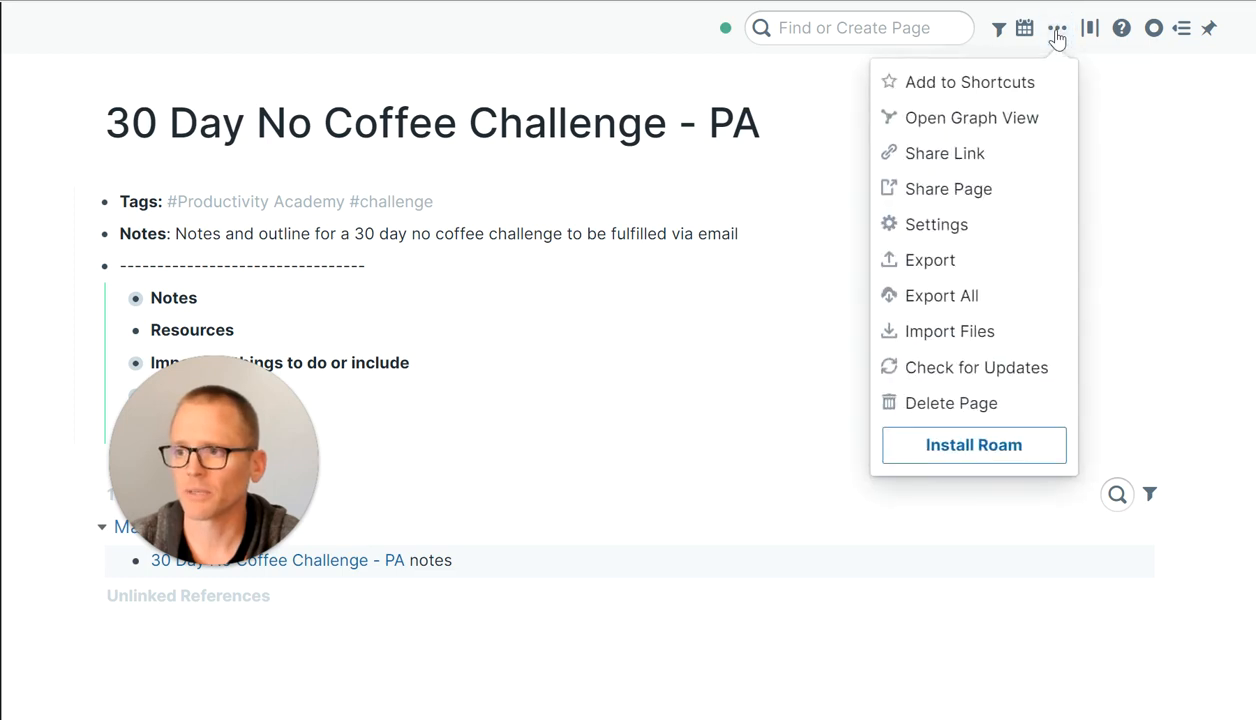
pyautogui.moveTo(970, 116)
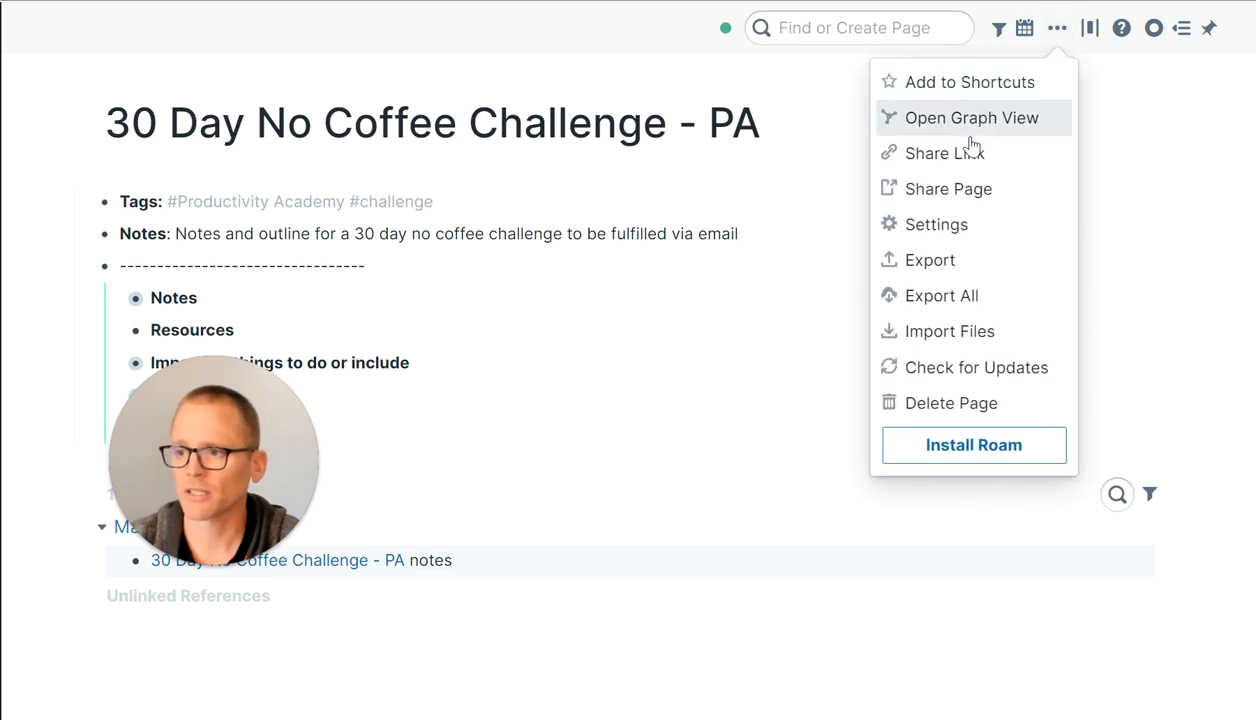
pyautogui.moveTo(928, 260)
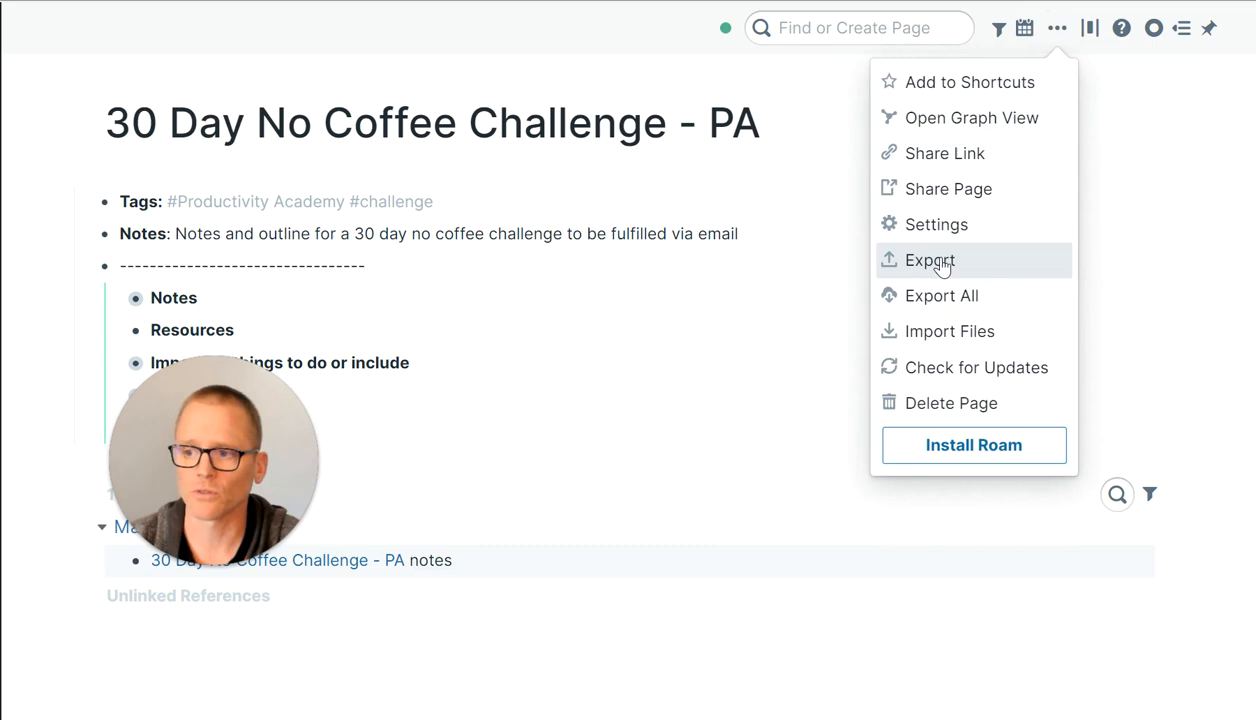
# Start a single-page Markdown export, then cancel it to leave the page unchanged
pyautogui.click(928, 260)
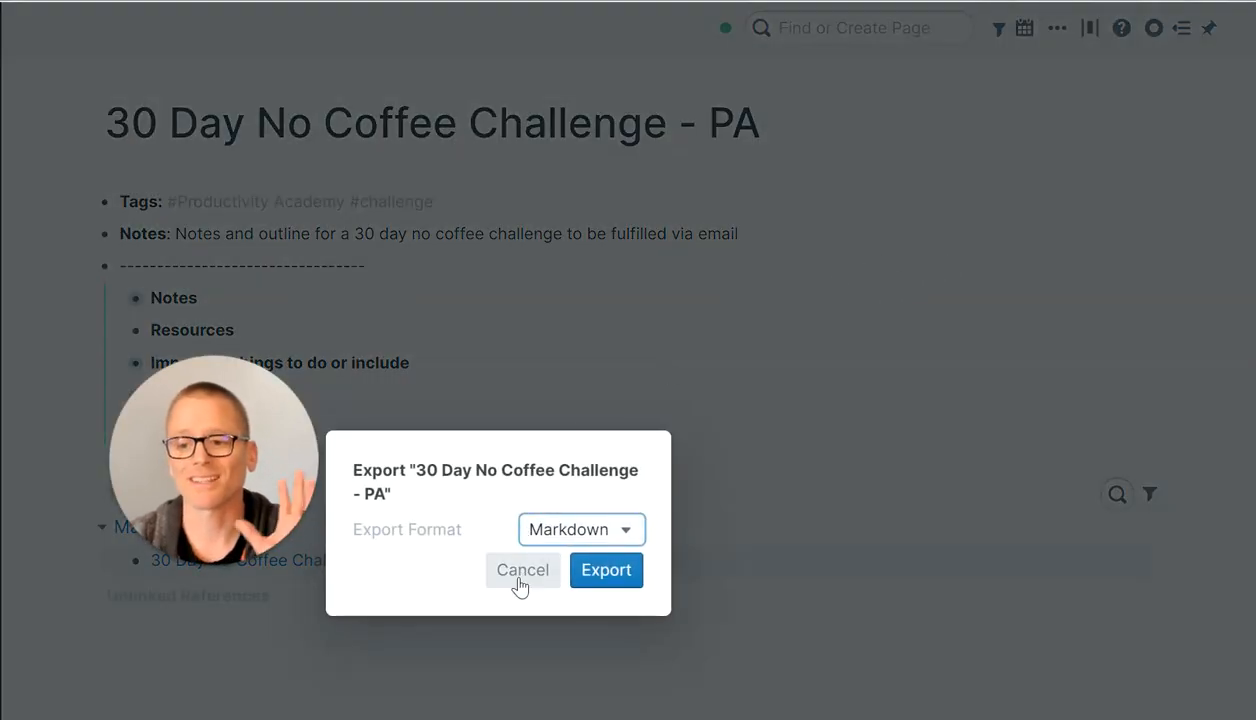
pyautogui.click(580, 528)
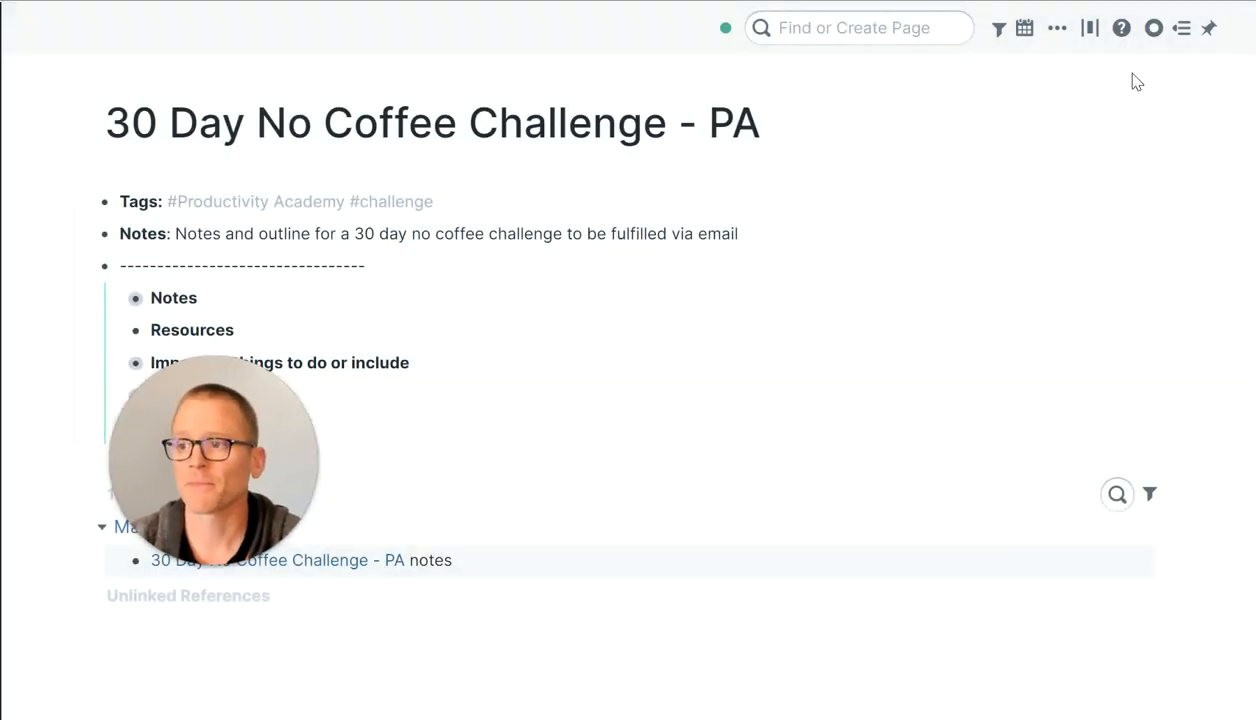
# Start Export All and expand its format choices (Flat Markdown, JSON, EDN)
pyautogui.click(1056, 28)
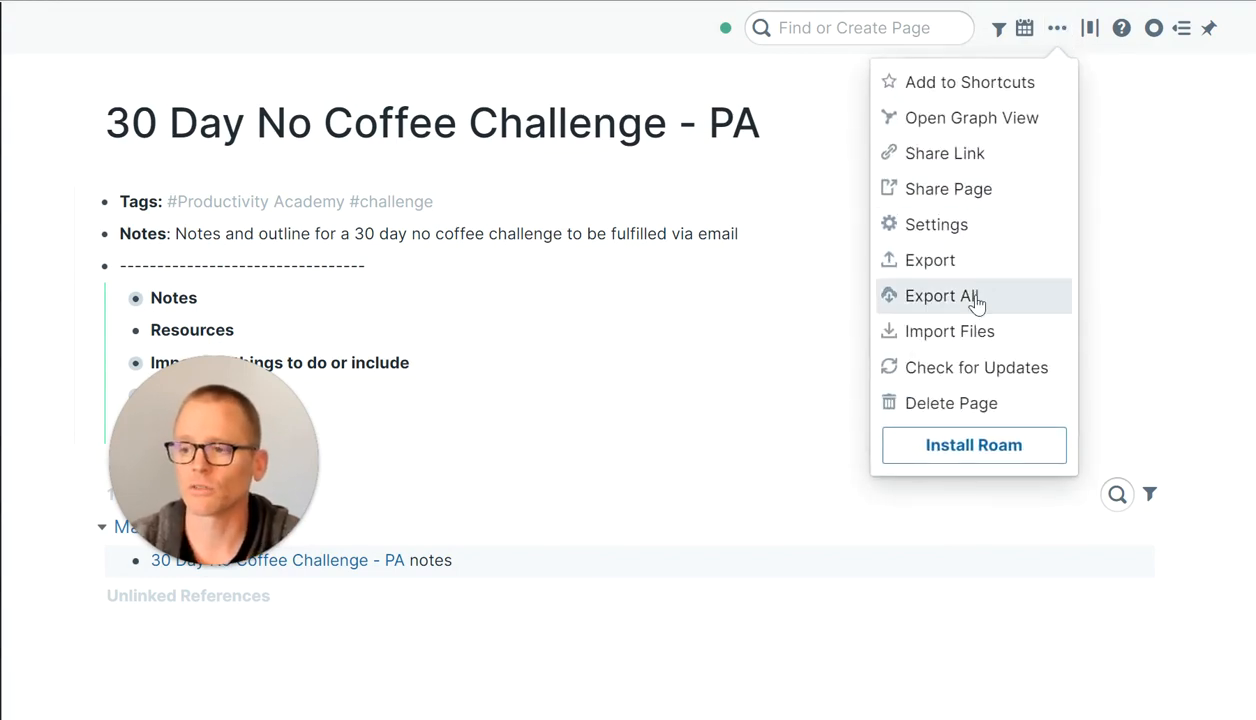
pyautogui.click(940, 296)
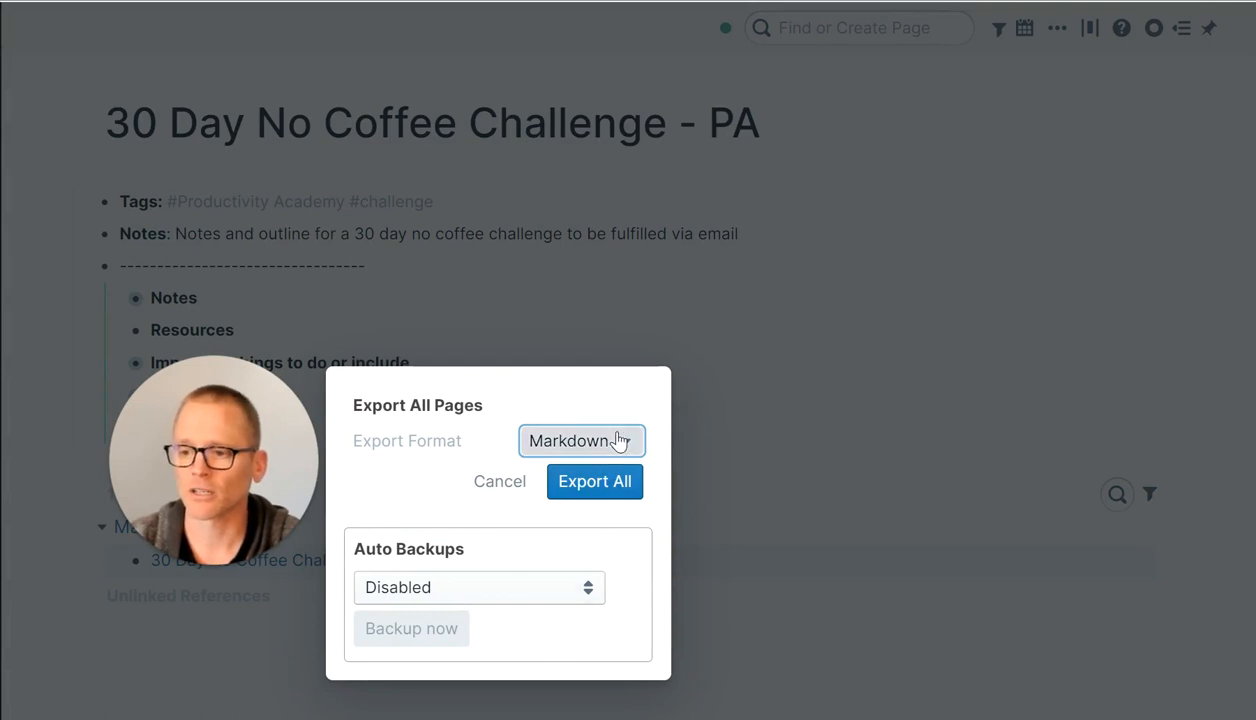
pyautogui.click(582, 440)
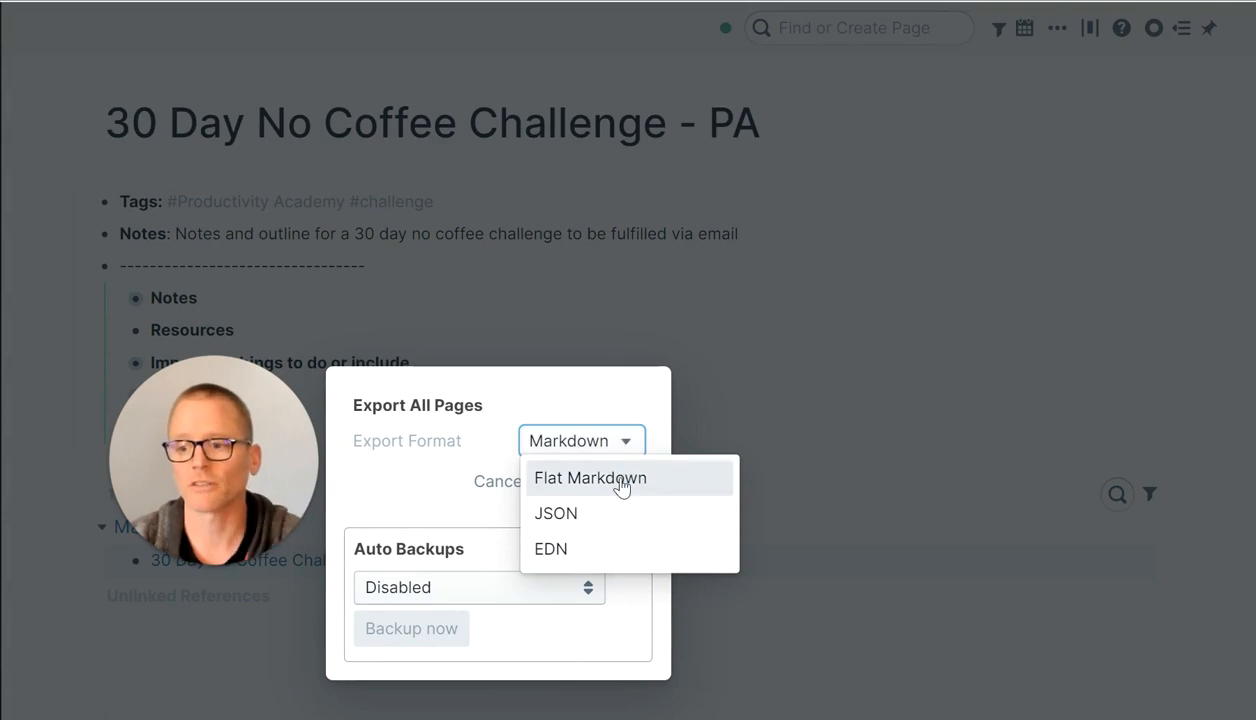
pyautogui.moveTo(596, 548)
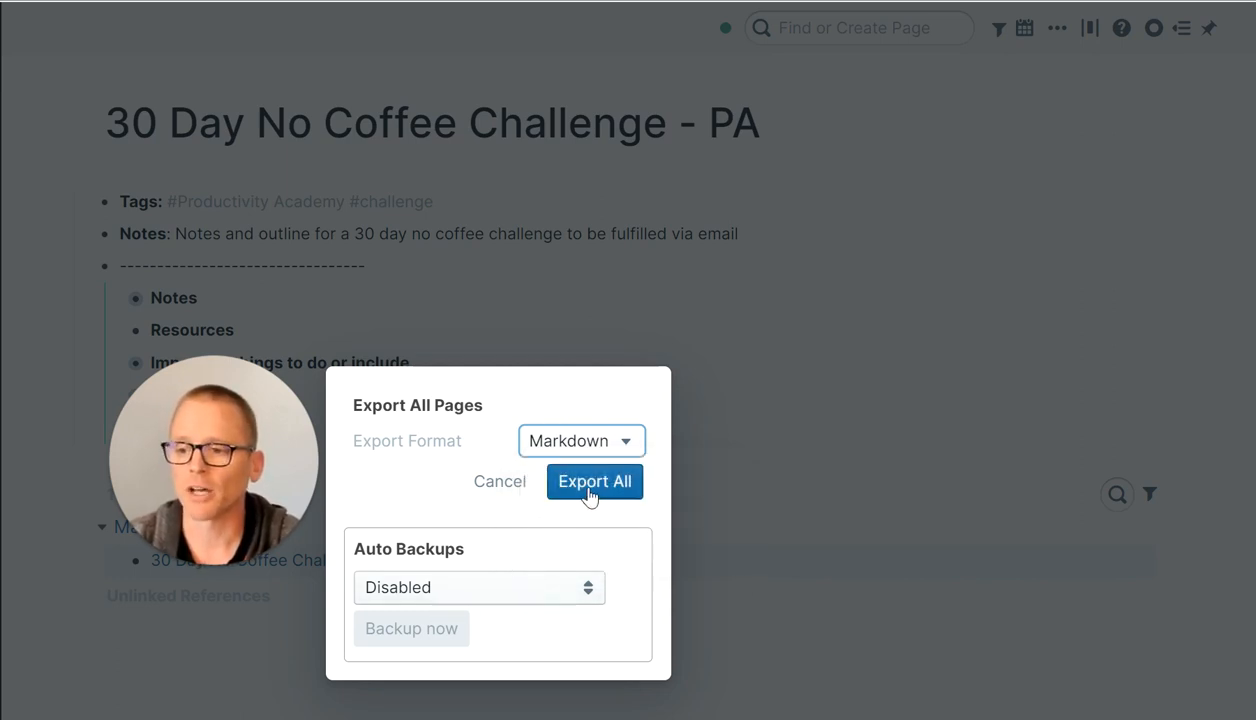
pyautogui.moveTo(808, 420)
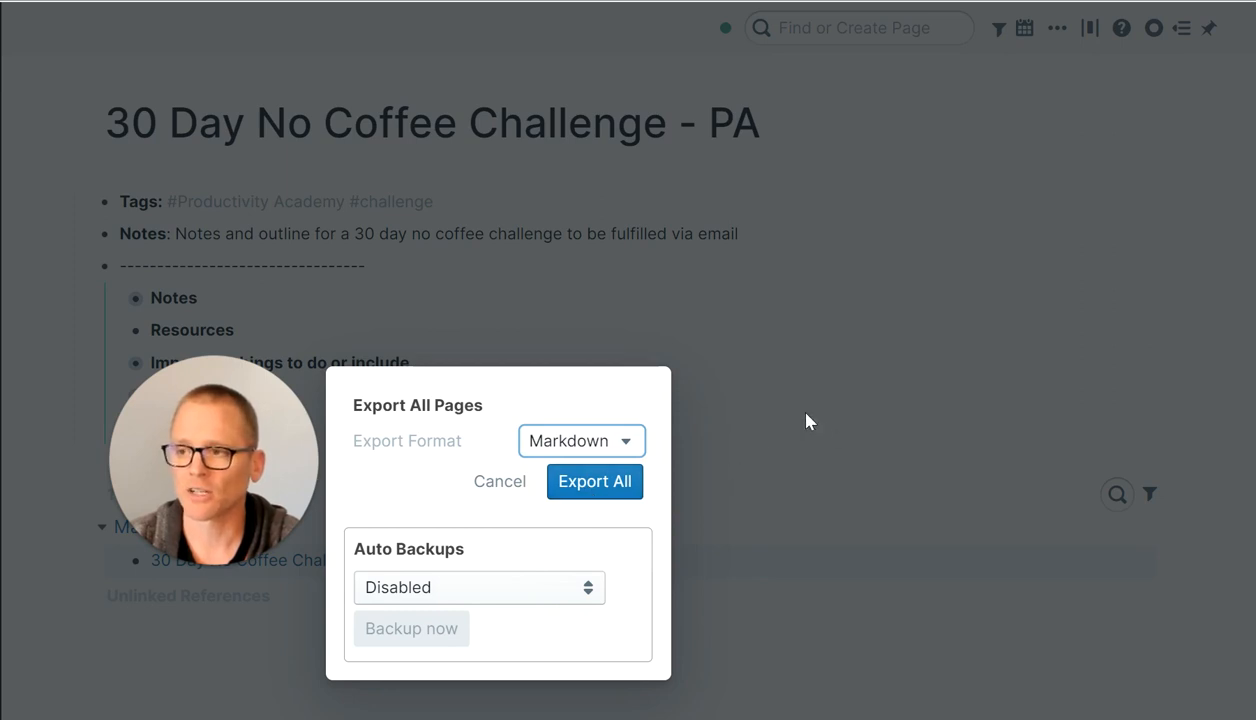